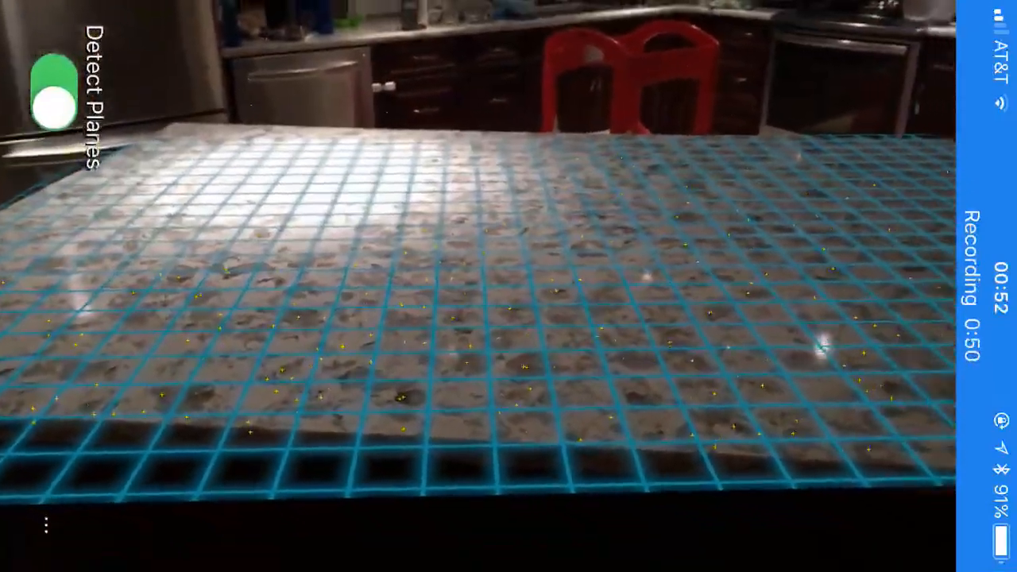
Step: Aim the camera at the kitchen countertop with Detect Planes on until the blue grid covers it
{"action": "left_click", "coordinate": [49, 82]}
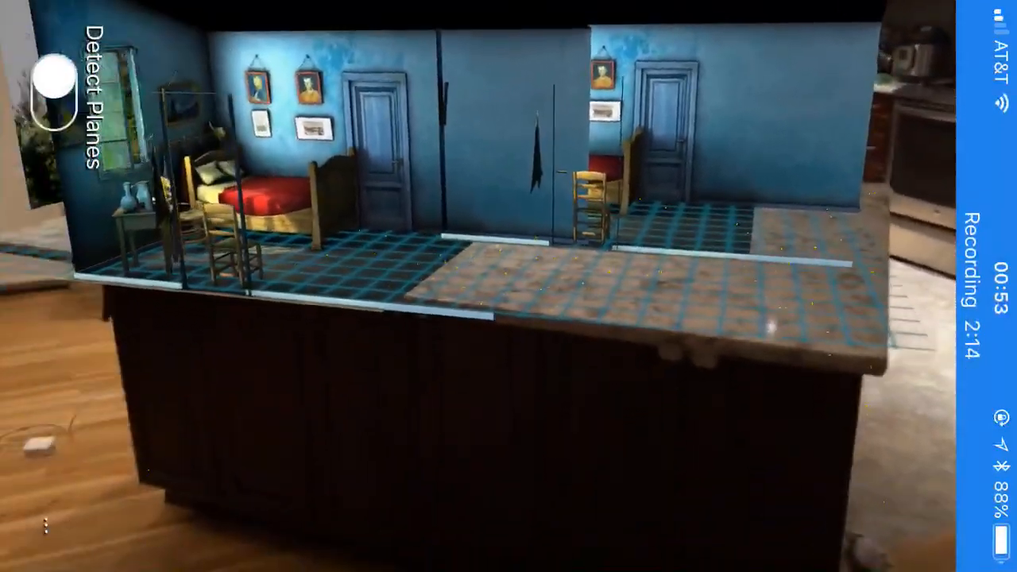
{"action": "mouse_move", "coordinate": [508, 286]}
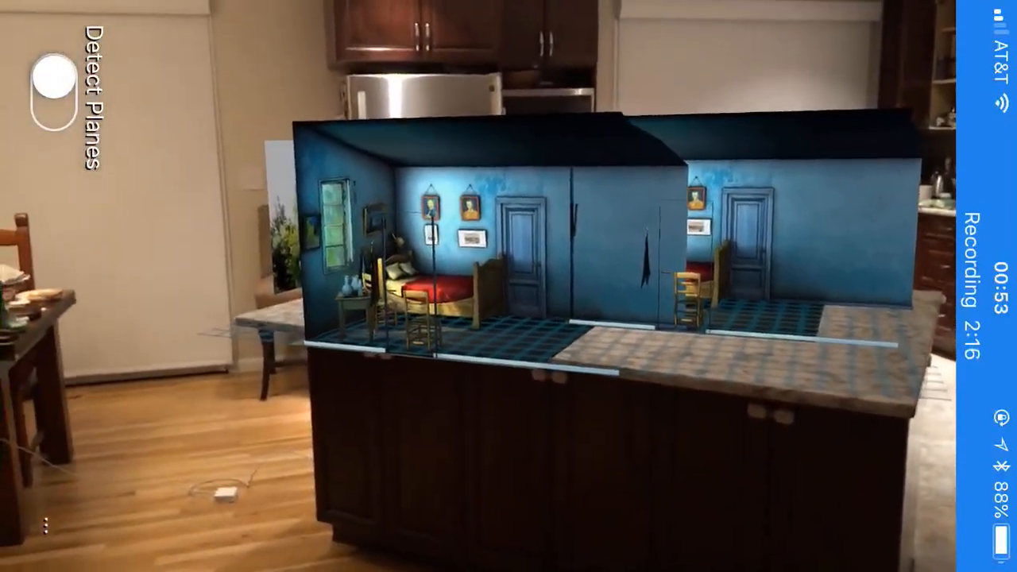